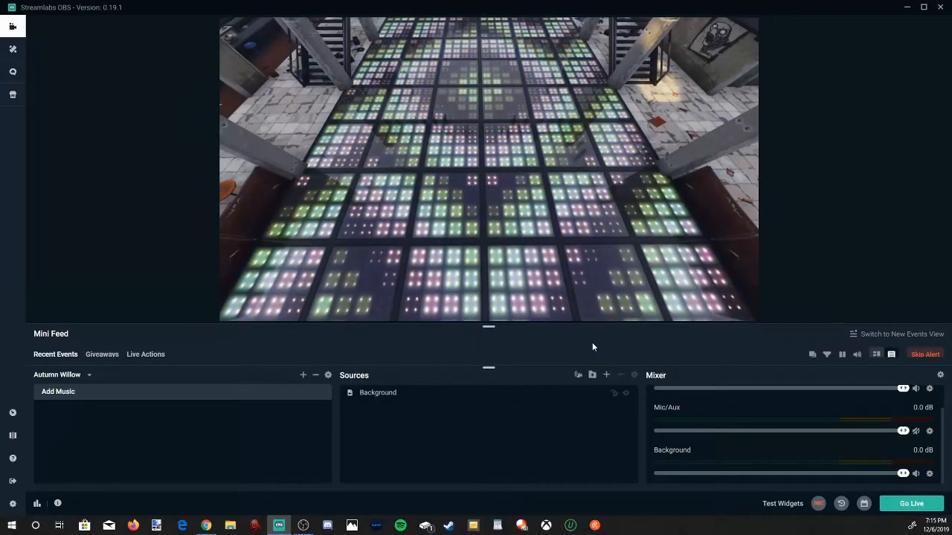
Choose Media Source from the source catalogue, reaching the reuse-existing-source prompt.
{"action": "left_click", "coordinate": [607, 375]}
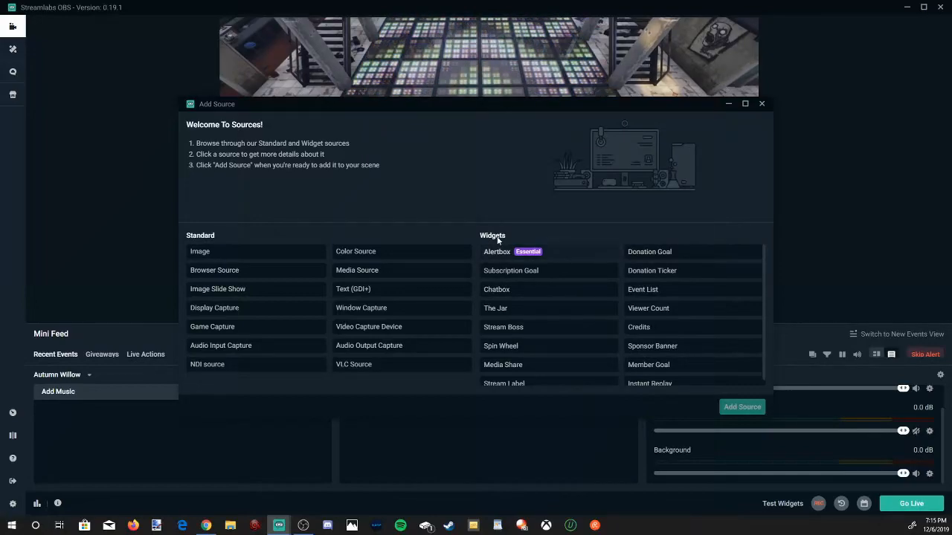
{"action": "mouse_move", "coordinate": [373, 271]}
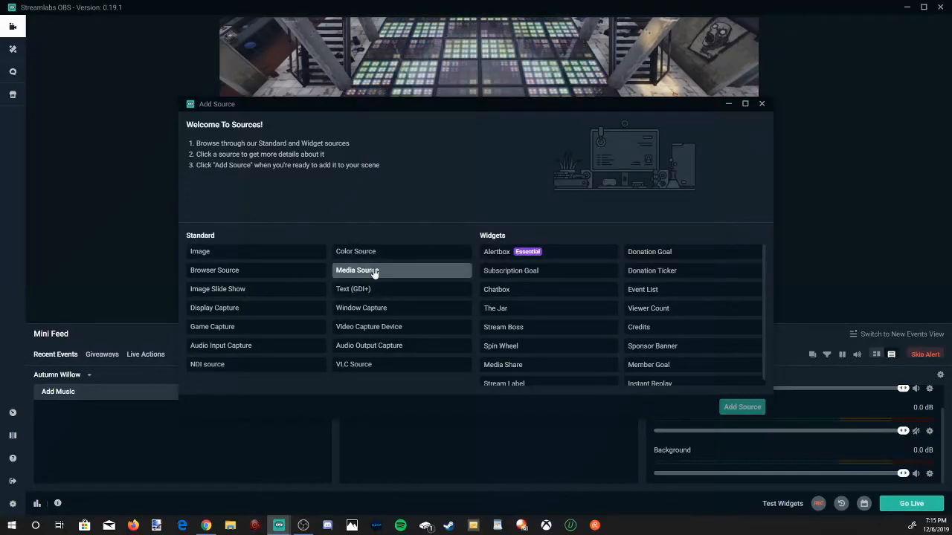
{"action": "left_click", "coordinate": [371, 271]}
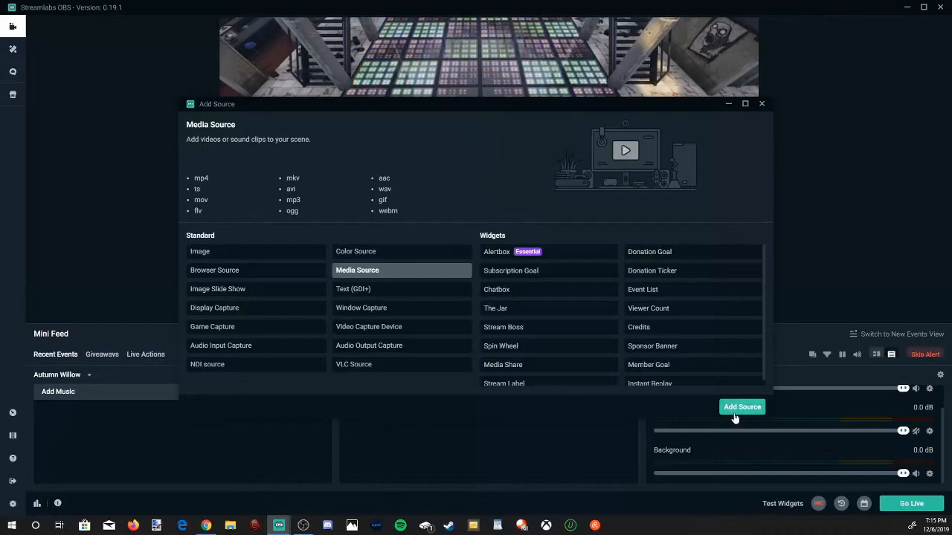
{"action": "left_click", "coordinate": [741, 408]}
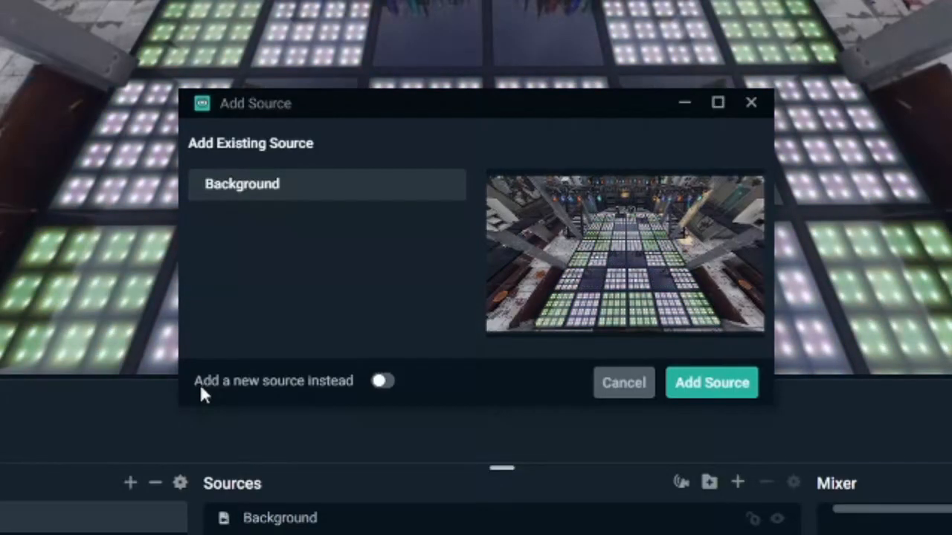
{"action": "mouse_move", "coordinate": [364, 409]}
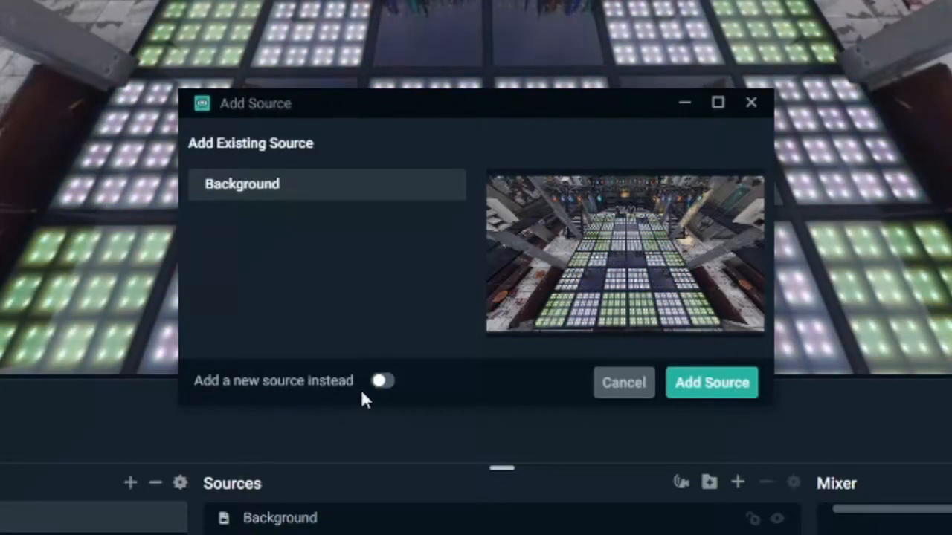
Add a brand-new media source named 'Single Song' instead of reusing Background.
{"action": "left_click", "coordinate": [384, 380]}
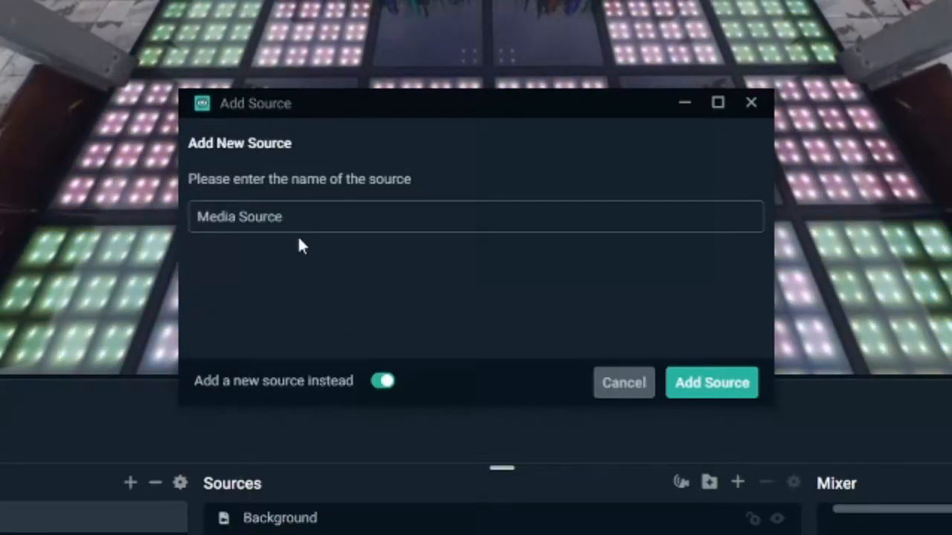
{"action": "double_click", "coordinate": [239, 217]}
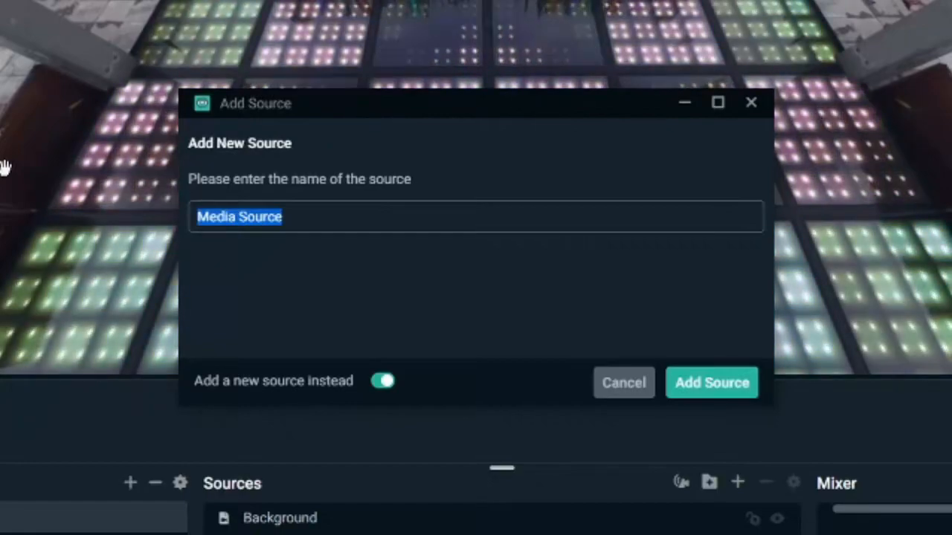
{"action": "type", "text": "Single"}
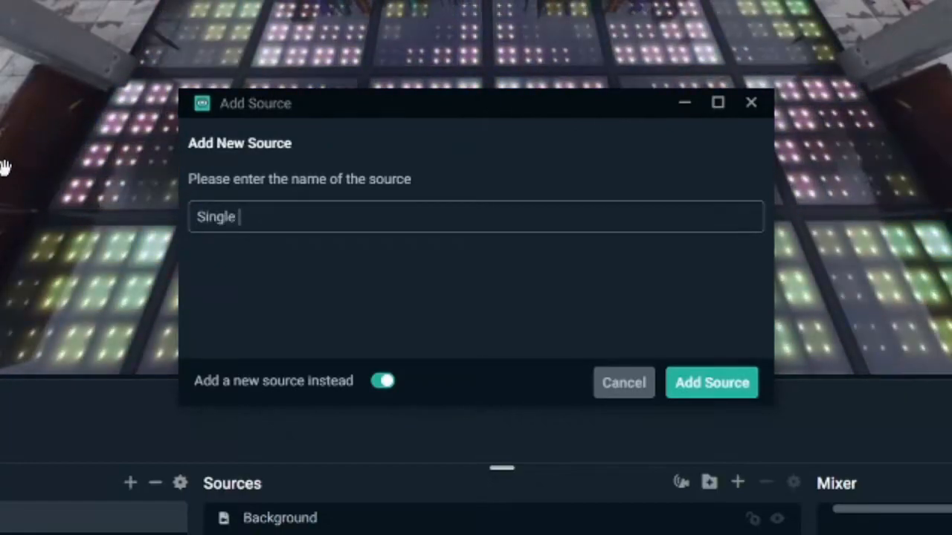
{"action": "type", "text": "Song"}
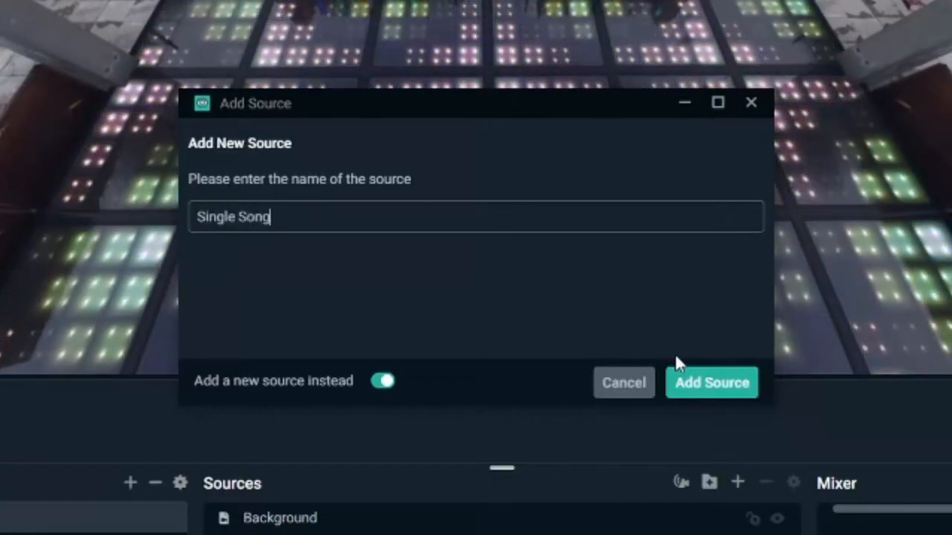
{"action": "left_click", "coordinate": [711, 382]}
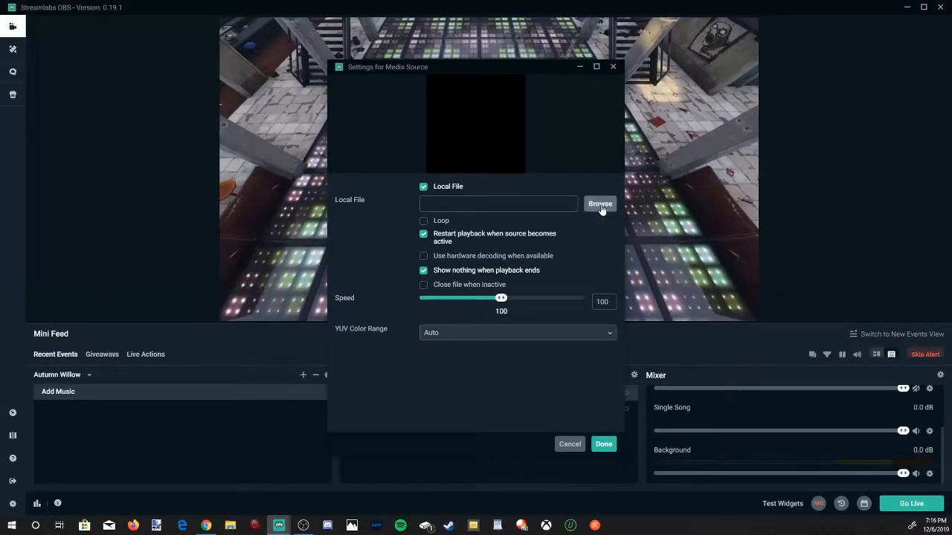
Point Single Song to 'Geoxor - You & I' from the 24 Hour Stream Music folder.
{"action": "left_click", "coordinate": [599, 204]}
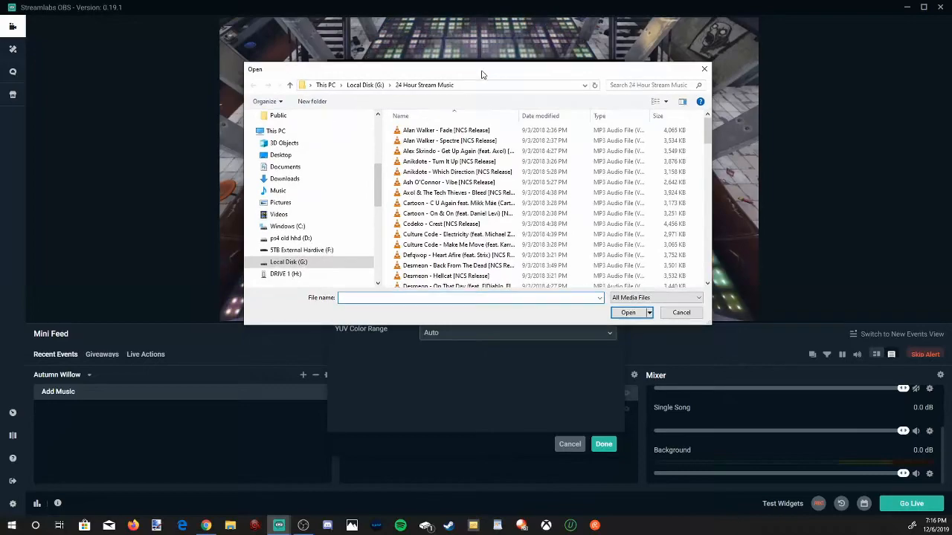
{"action": "scroll", "scroll_direction": "down", "scroll_amount": 3}
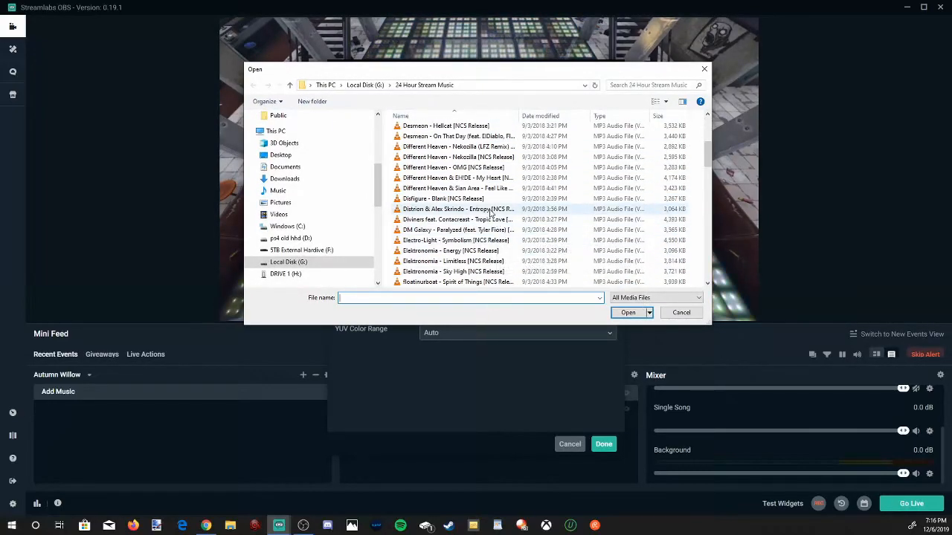
{"action": "mouse_move", "coordinate": [485, 217]}
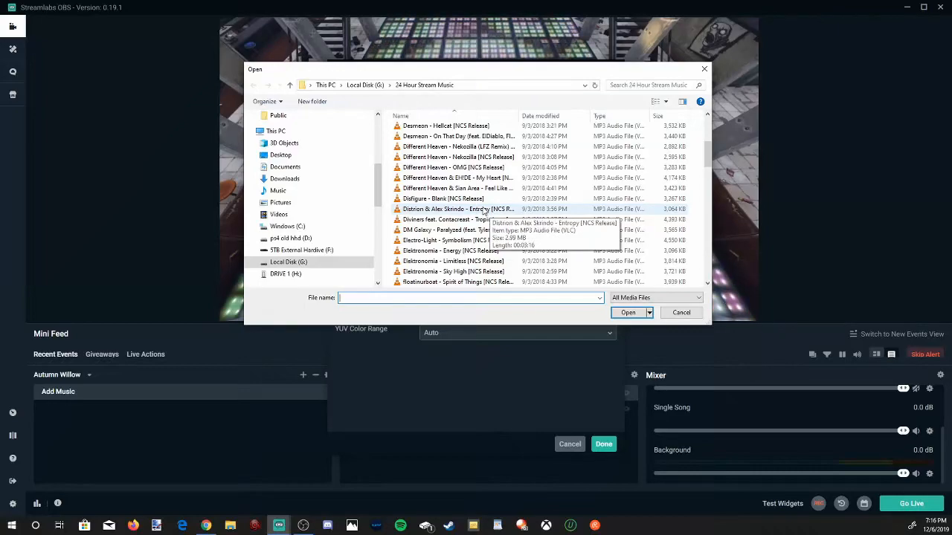
{"action": "scroll", "scroll_direction": "down", "scroll_amount": 3}
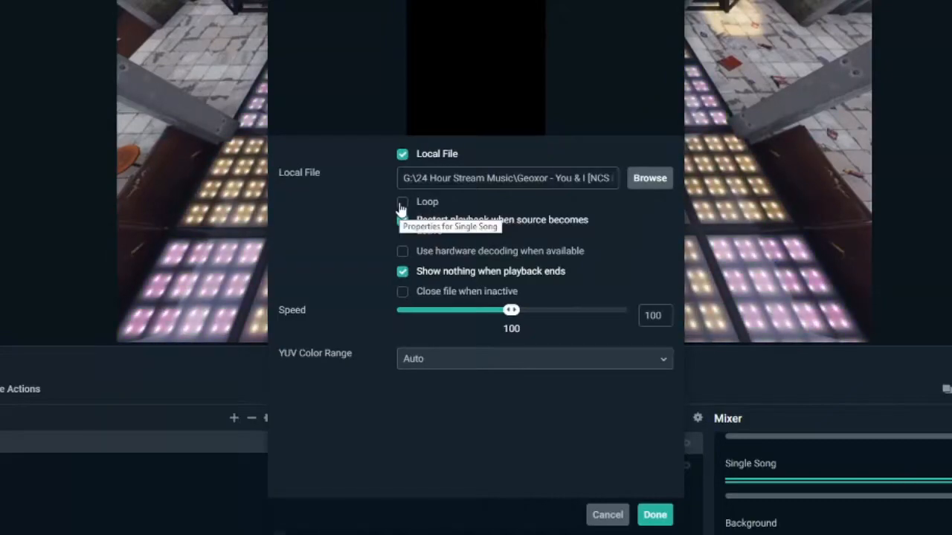
Enable Loop and Close file when inactive for Single Song and save its settings.
{"action": "left_click", "coordinate": [402, 203]}
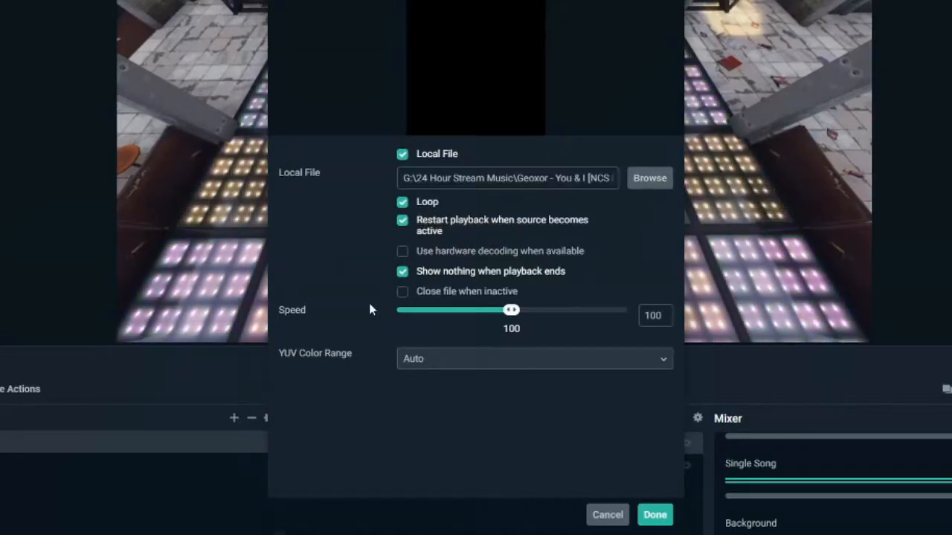
{"action": "mouse_move", "coordinate": [402, 298]}
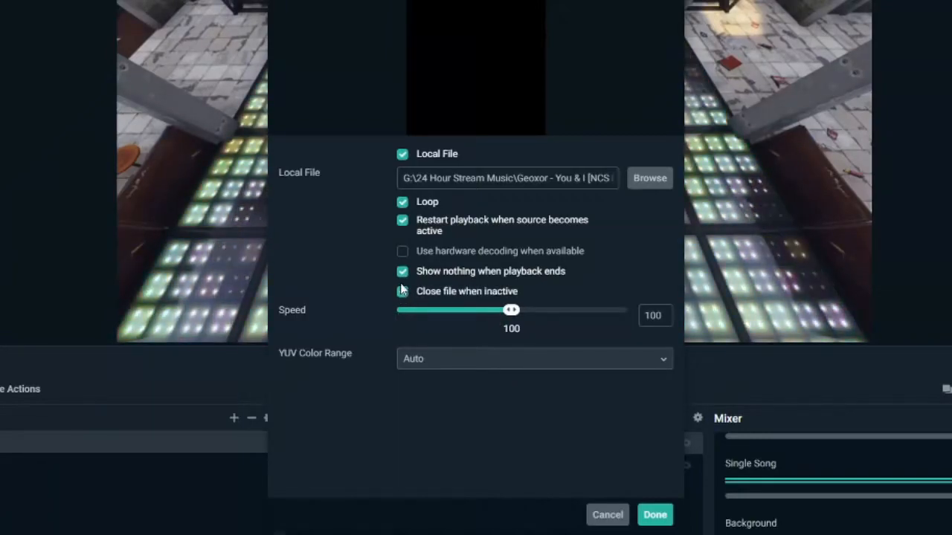
{"action": "left_click", "coordinate": [401, 292]}
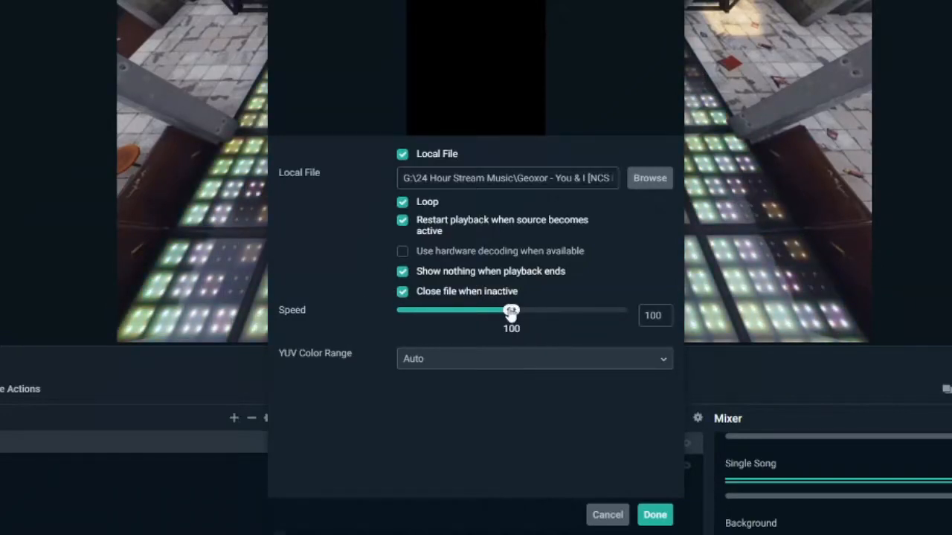
{"action": "mouse_move", "coordinate": [465, 356]}
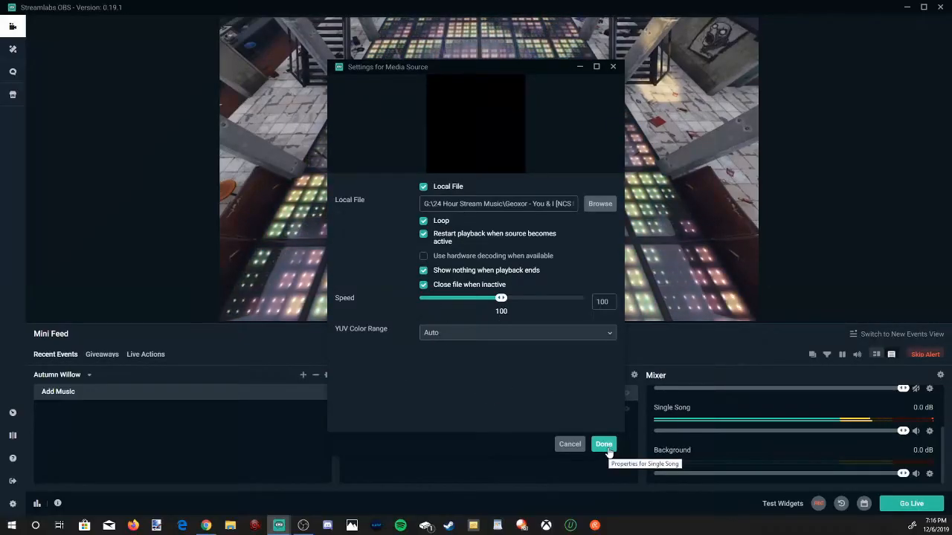
{"action": "left_click", "coordinate": [603, 443]}
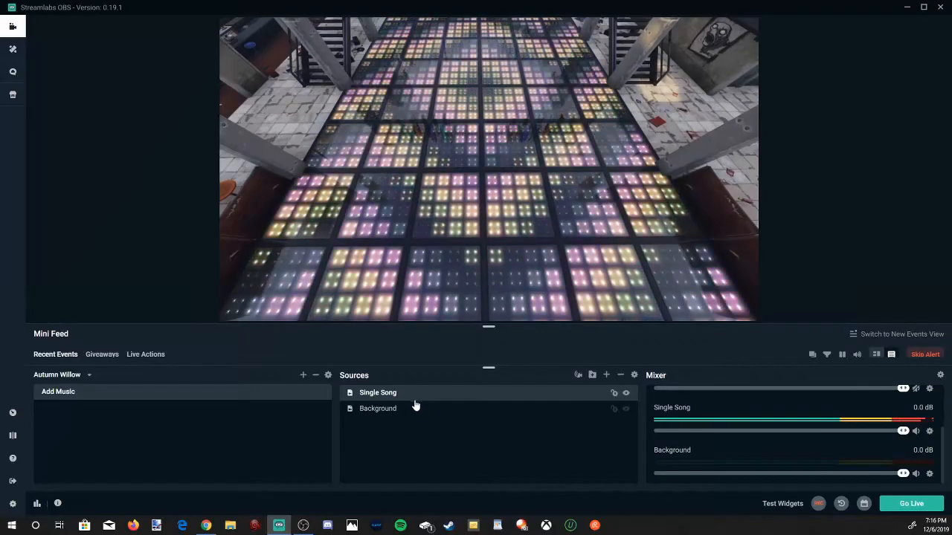
{"action": "mouse_move", "coordinate": [607, 374]}
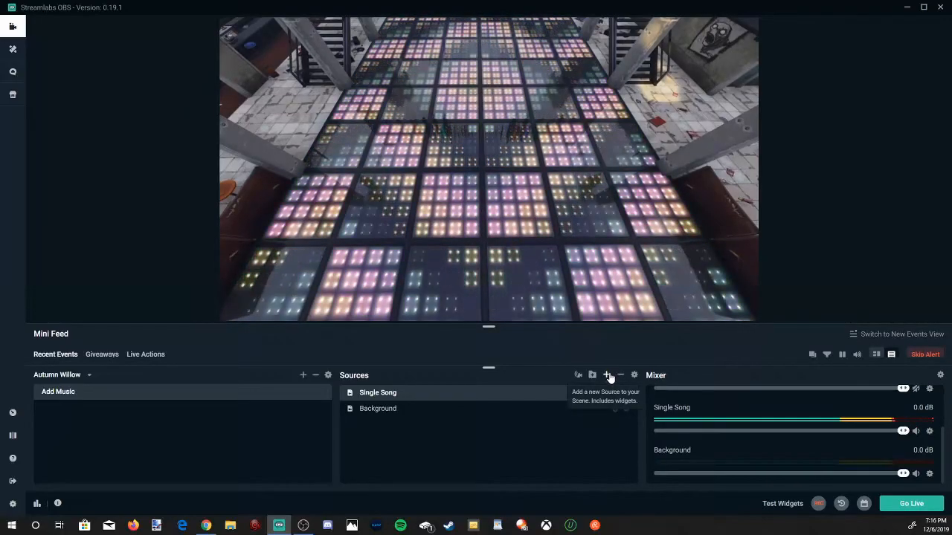
Add a new VLC Source to the scene named 'All Songs'.
{"action": "left_click", "coordinate": [606, 375]}
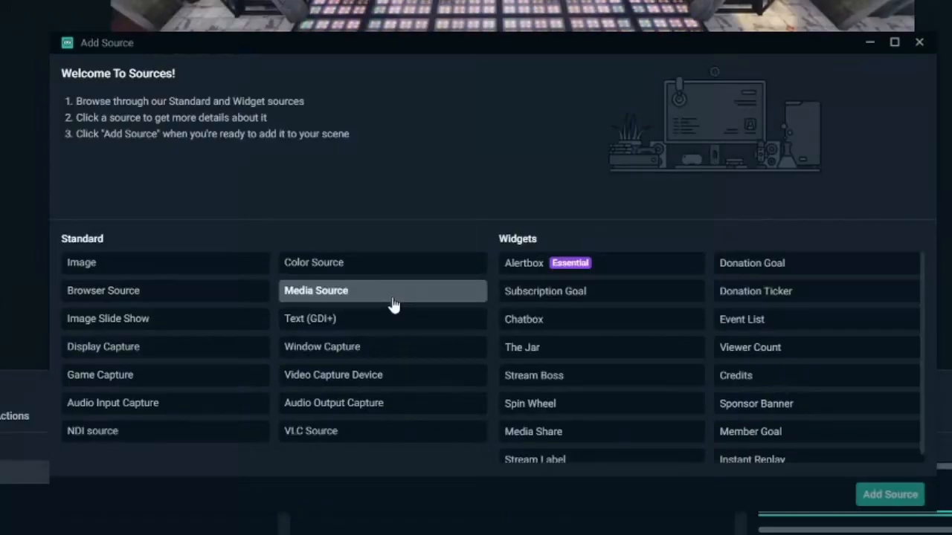
{"action": "mouse_move", "coordinate": [330, 443]}
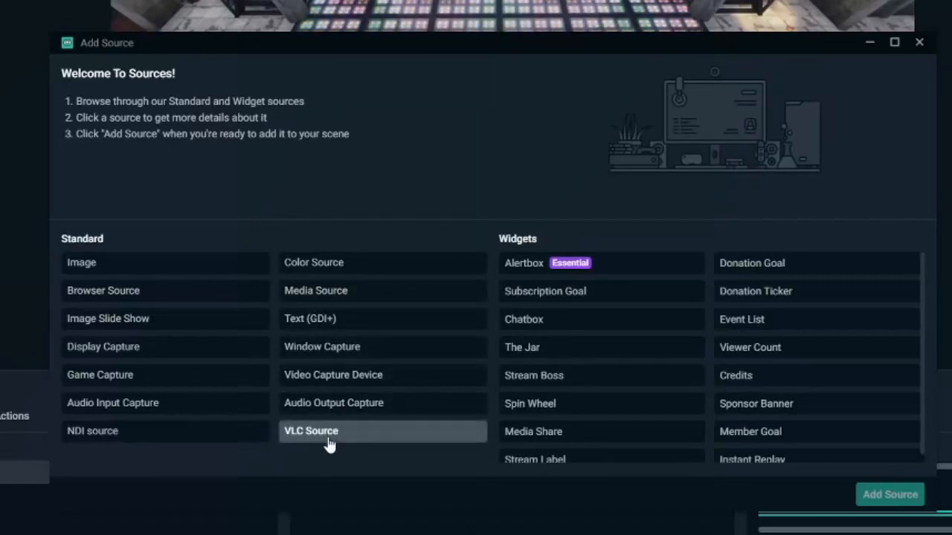
{"action": "left_click", "coordinate": [330, 431]}
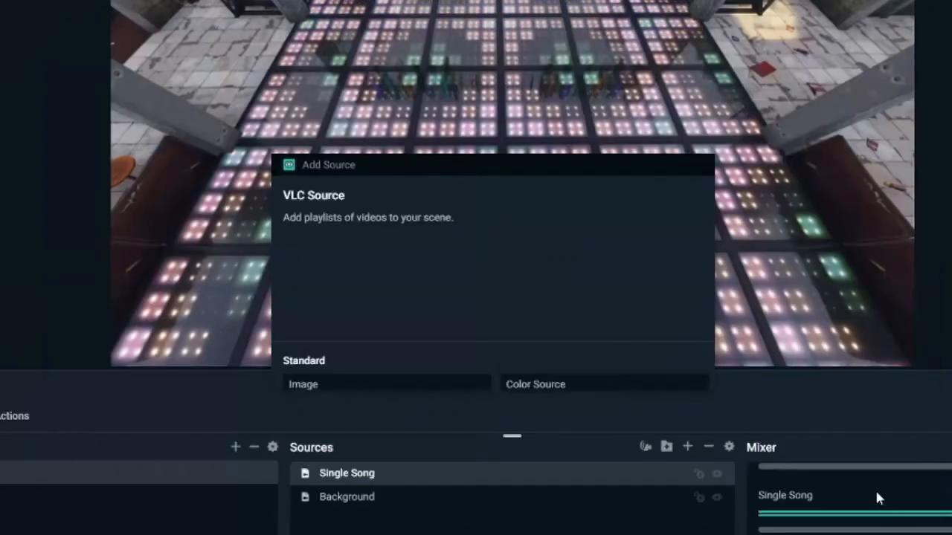
{"action": "left_click", "coordinate": [312, 196]}
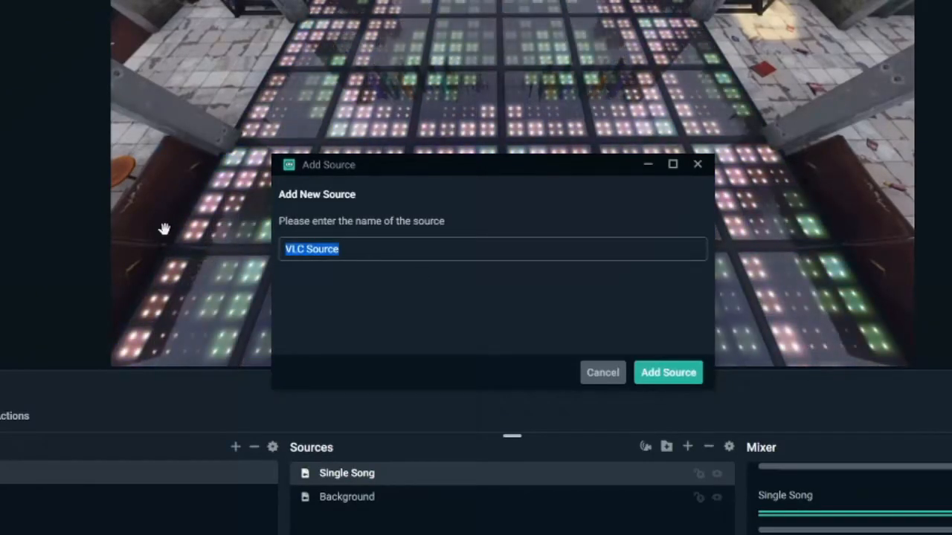
{"action": "type", "text": "All S"}
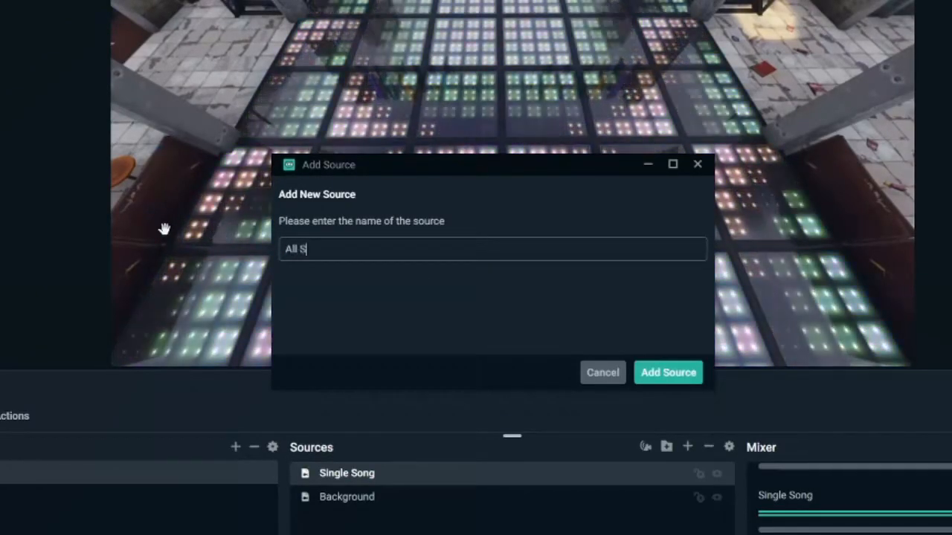
{"action": "type", "text": "ongs"}
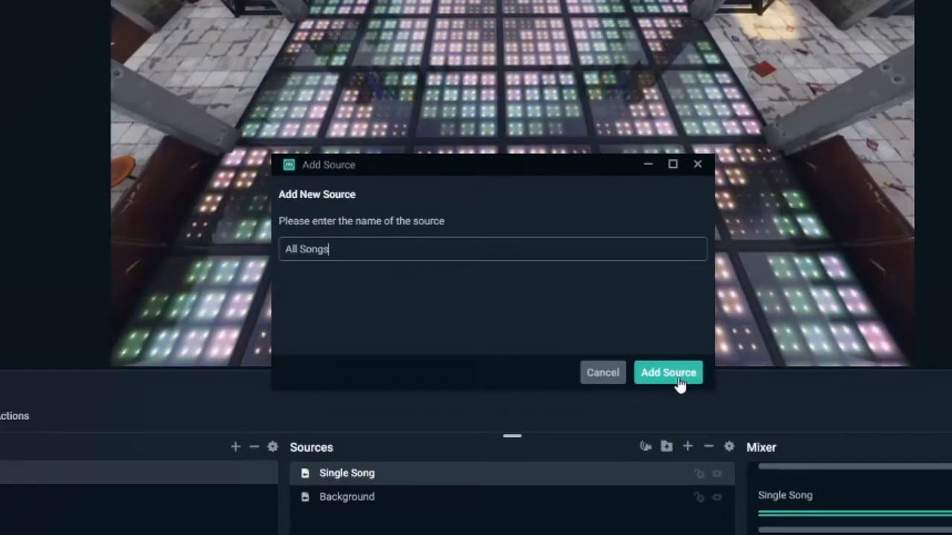
{"action": "left_click", "coordinate": [667, 371]}
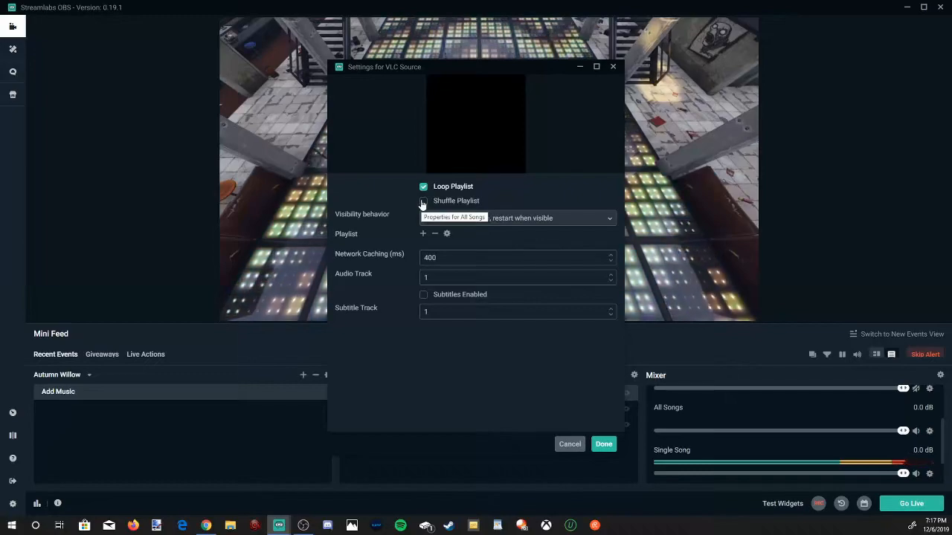
Enable Shuffle Playlist with 'Stop when not visible, restart when visible' and start adding files.
{"action": "left_click", "coordinate": [422, 201]}
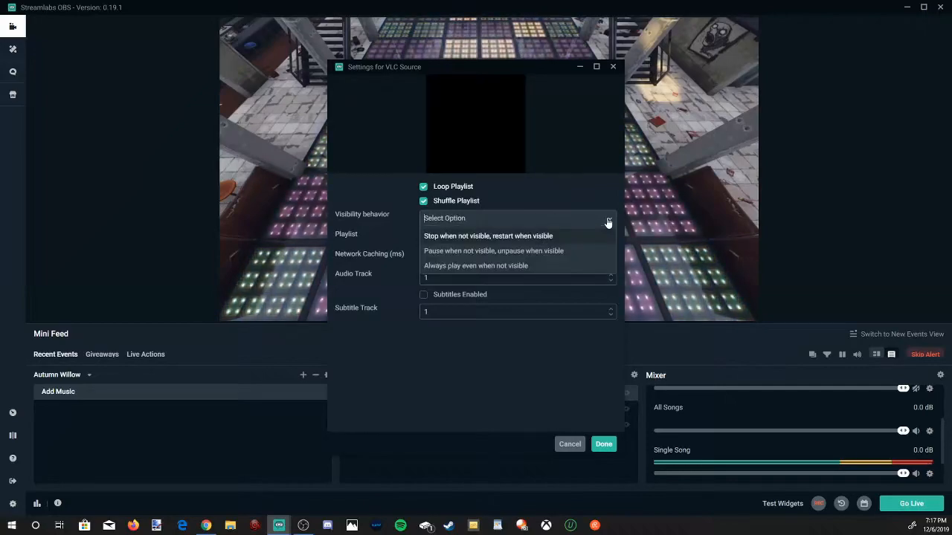
{"action": "mouse_move", "coordinate": [437, 256]}
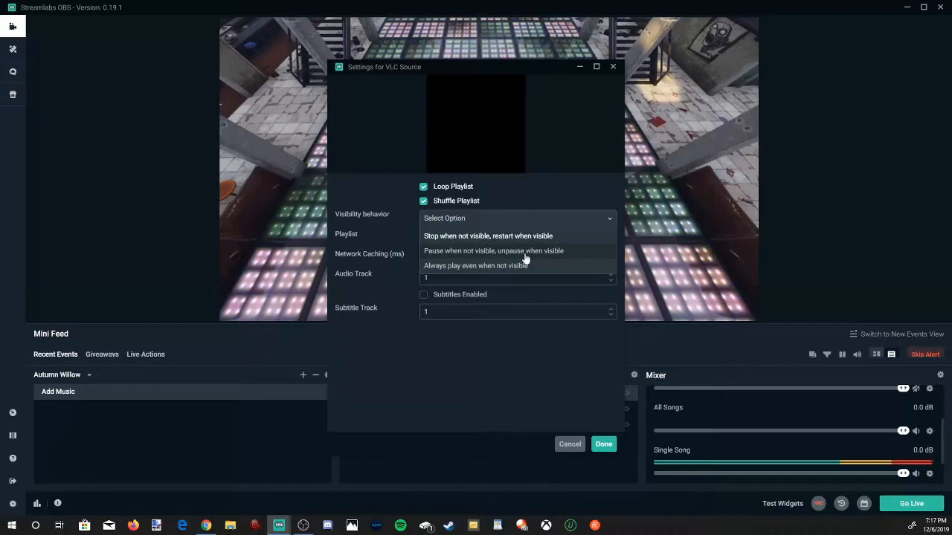
{"action": "left_click", "coordinate": [488, 235]}
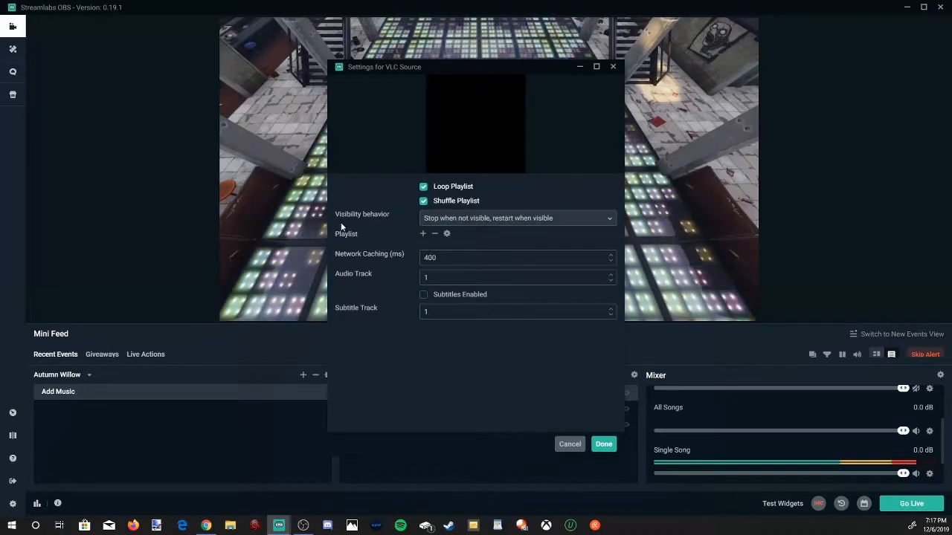
{"action": "left_click", "coordinate": [422, 232]}
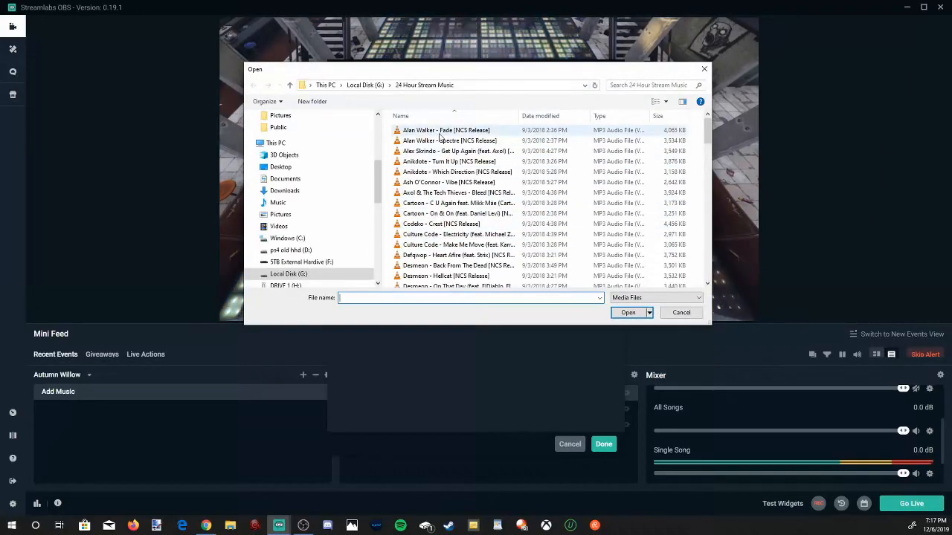
Select all MP3s in the 24 Hour Stream Music folder and add them to the playlist.
{"action": "left_click", "coordinate": [446, 131]}
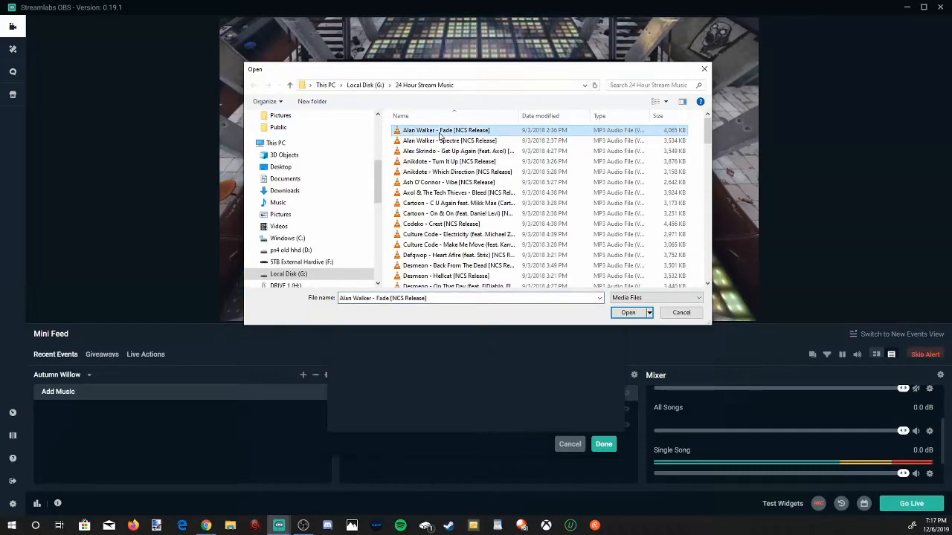
{"action": "left_click", "coordinate": [447, 140]}
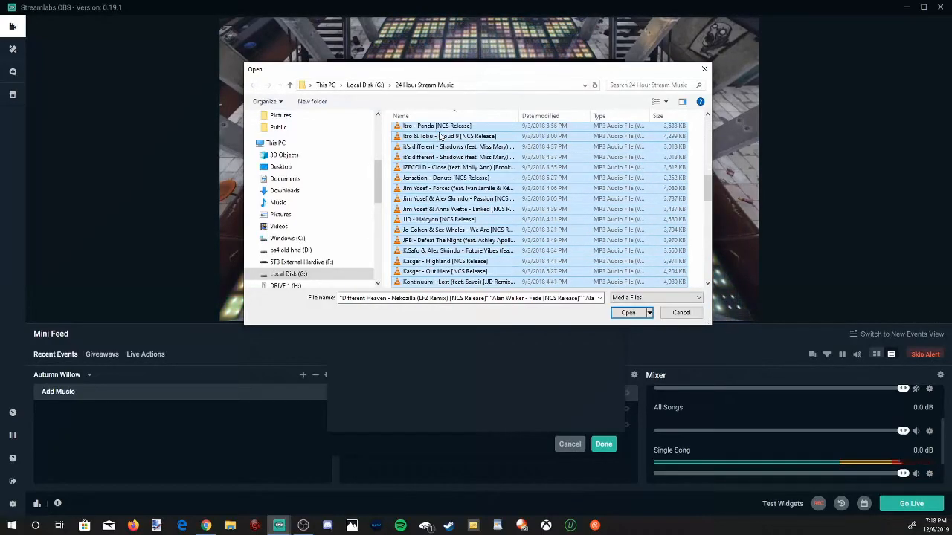
{"action": "scroll", "scroll_direction": "down", "scroll_amount": 3}
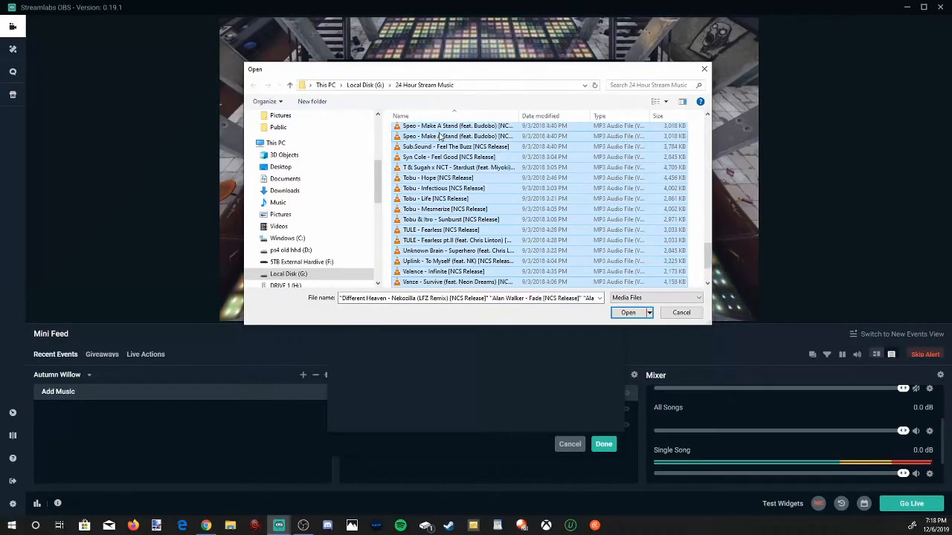
{"action": "scroll", "scroll_direction": "down", "scroll_amount": 3}
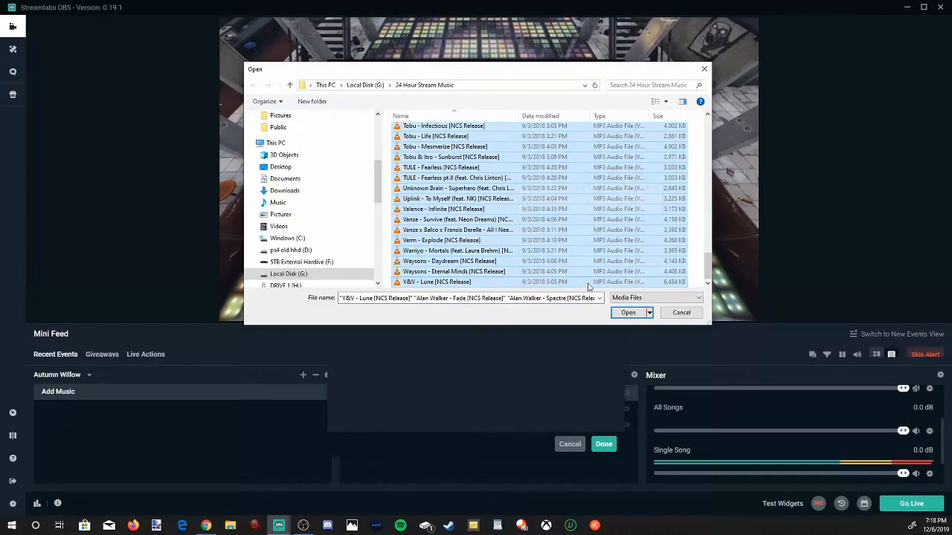
{"action": "left_click", "coordinate": [628, 312]}
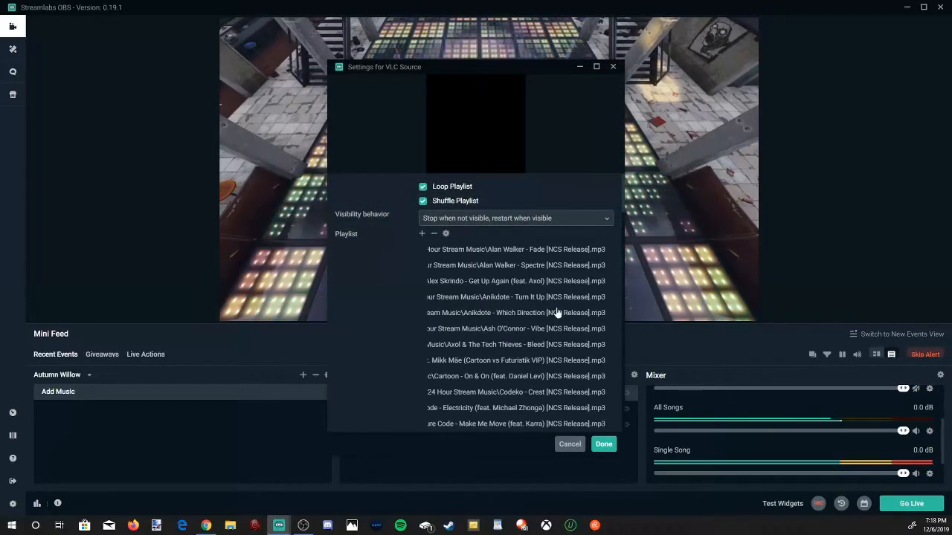
Save the All Songs VLC source settings with Done.
{"action": "scroll", "scroll_direction": "down", "scroll_amount": 3}
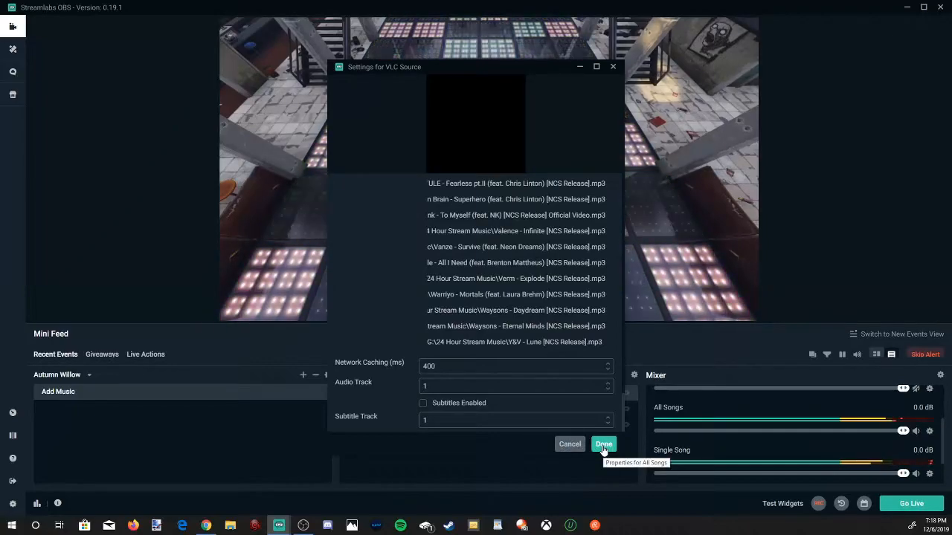
{"action": "left_click", "coordinate": [604, 444]}
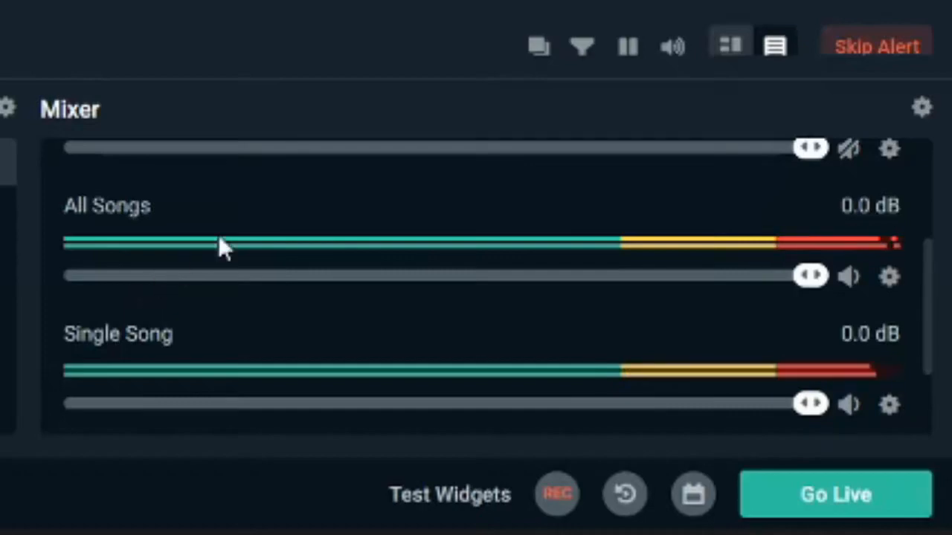
{"action": "mouse_move", "coordinate": [726, 220]}
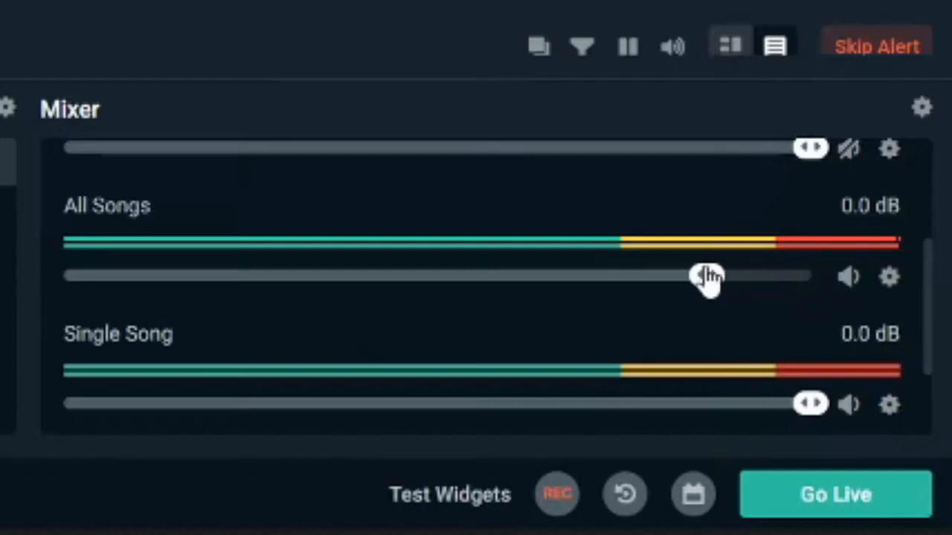
Drag All Songs to -Inf dB and Single Song to about -19.1 dB in the Mixer.
{"action": "left_click_drag", "start_coordinate": [706, 276], "coordinate": [534, 275]}
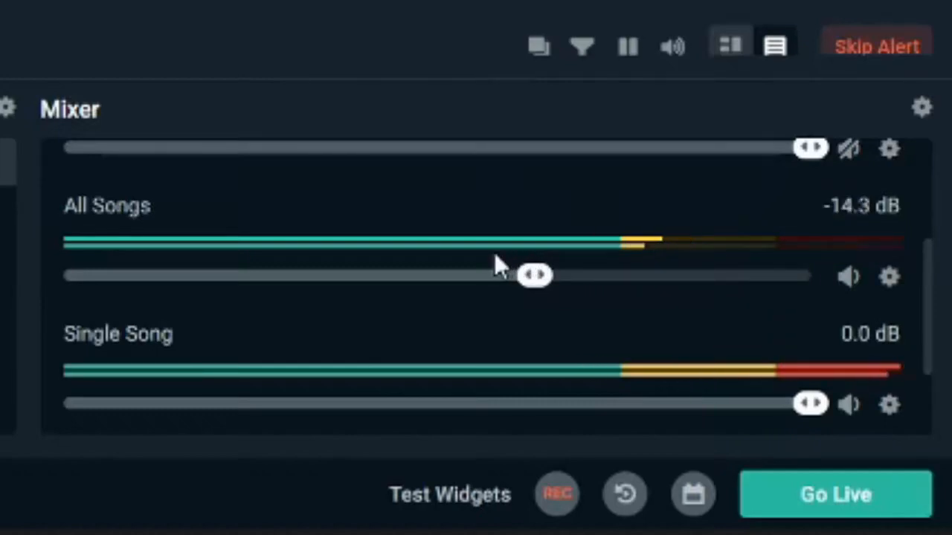
{"action": "left_click_drag", "start_coordinate": [534, 275], "coordinate": [390, 275]}
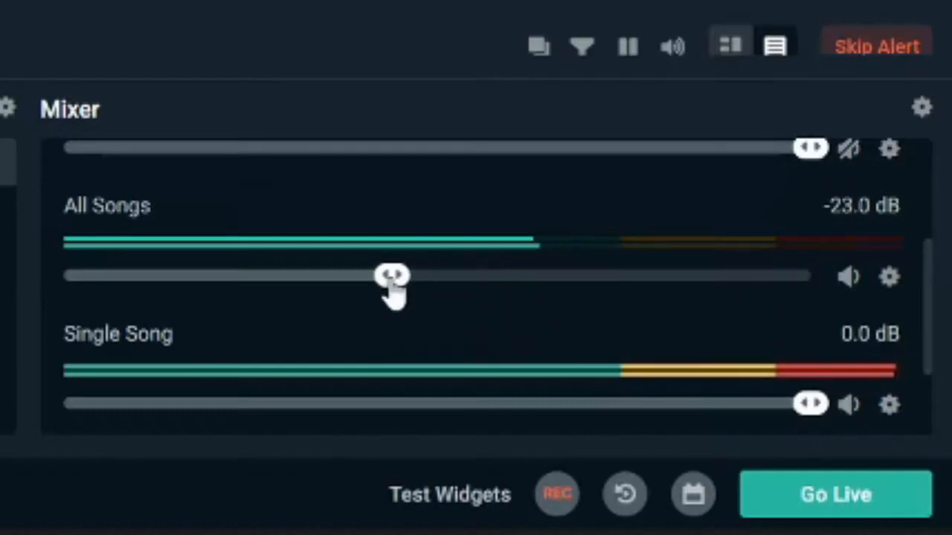
{"action": "left_click_drag", "start_coordinate": [390, 275], "coordinate": [318, 275]}
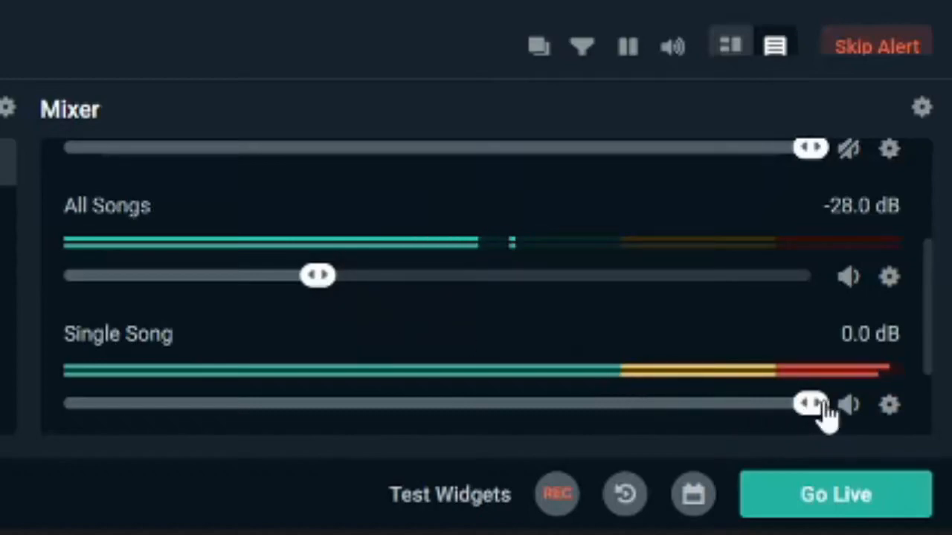
{"action": "left_click_drag", "start_coordinate": [806, 403], "coordinate": [454, 403]}
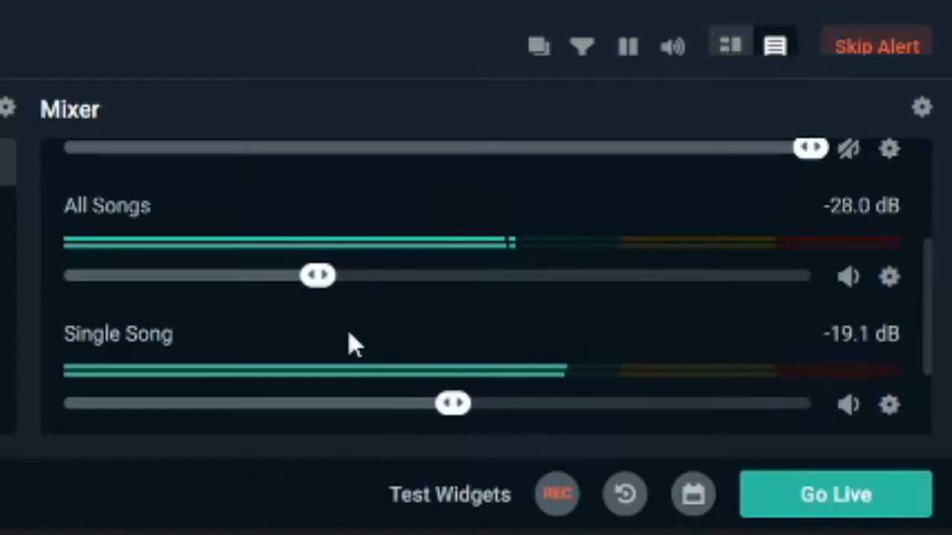
{"action": "left_click_drag", "start_coordinate": [318, 275], "coordinate": [66, 275]}
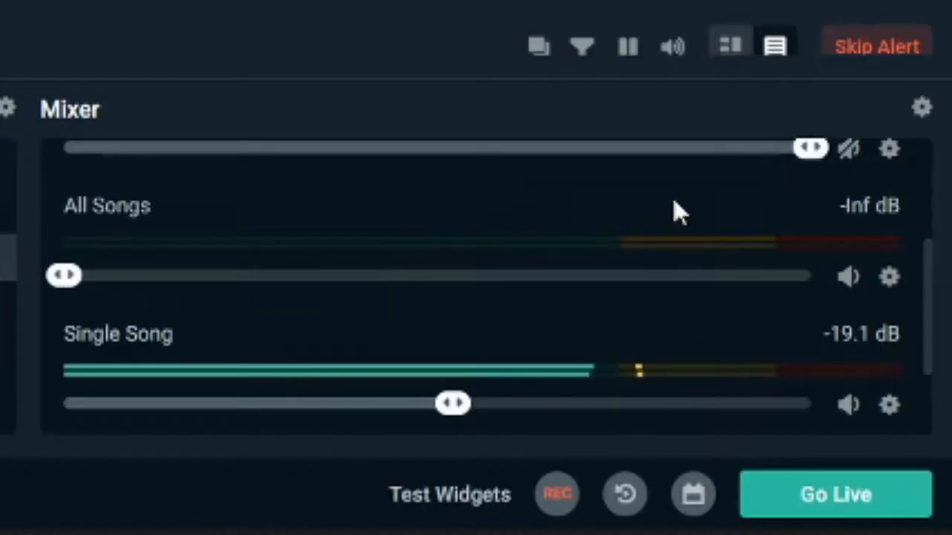
{"action": "mouse_move", "coordinate": [919, 147]}
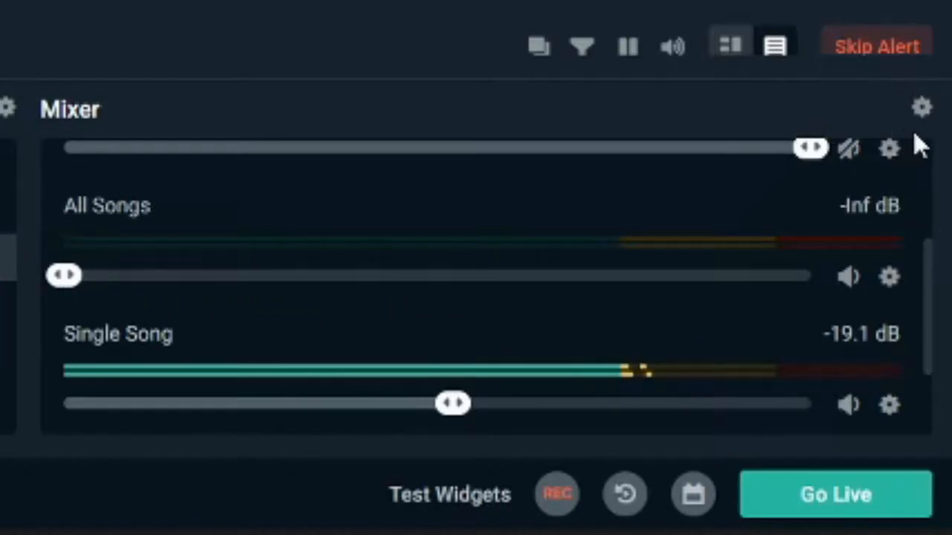
{"action": "mouse_move", "coordinate": [923, 110]}
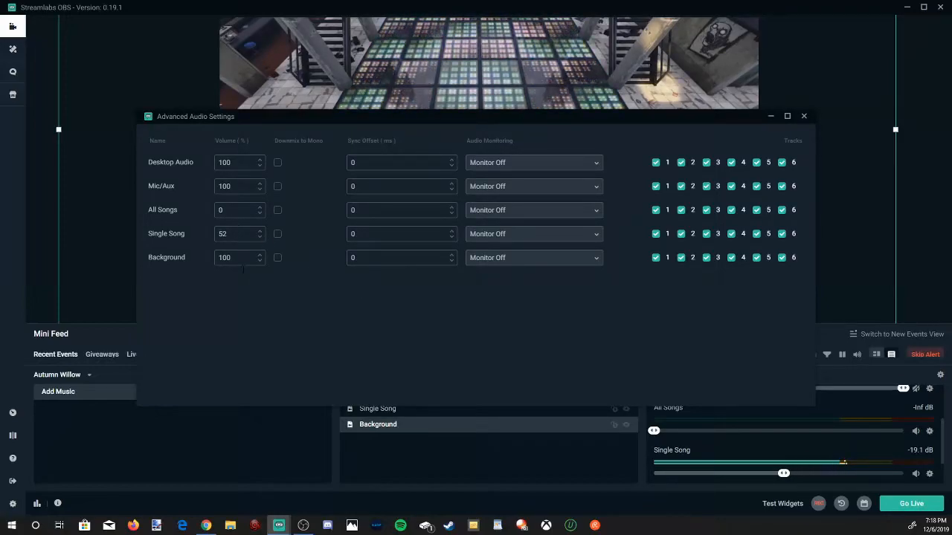
Set Single Song's Audio Monitoring to Monitor and Output in Advanced Audio Settings and close it.
{"action": "left_click", "coordinate": [532, 233]}
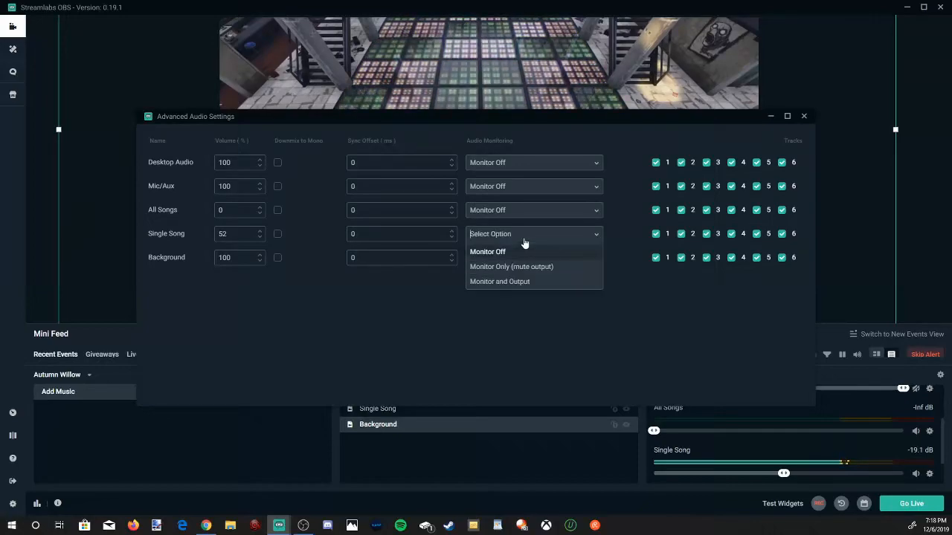
{"action": "mouse_move", "coordinate": [529, 286]}
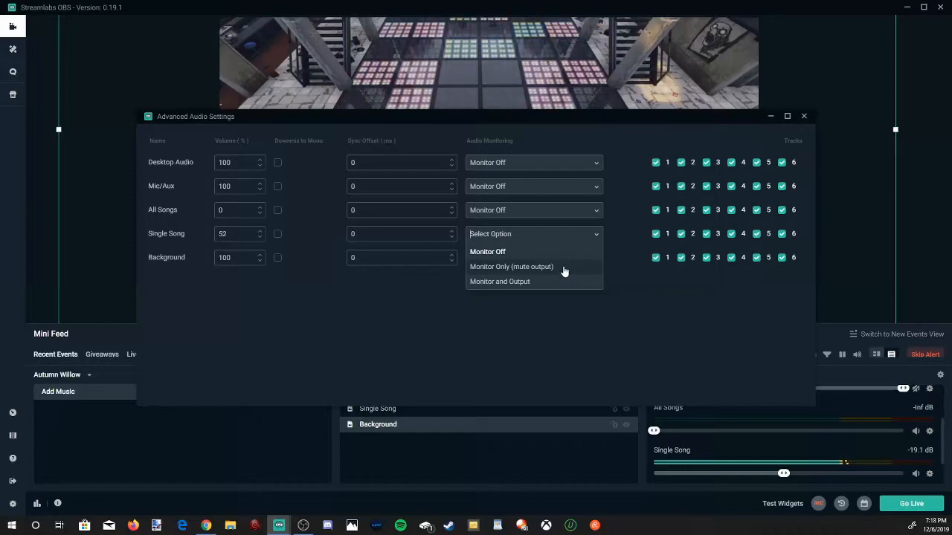
{"action": "mouse_move", "coordinate": [547, 285]}
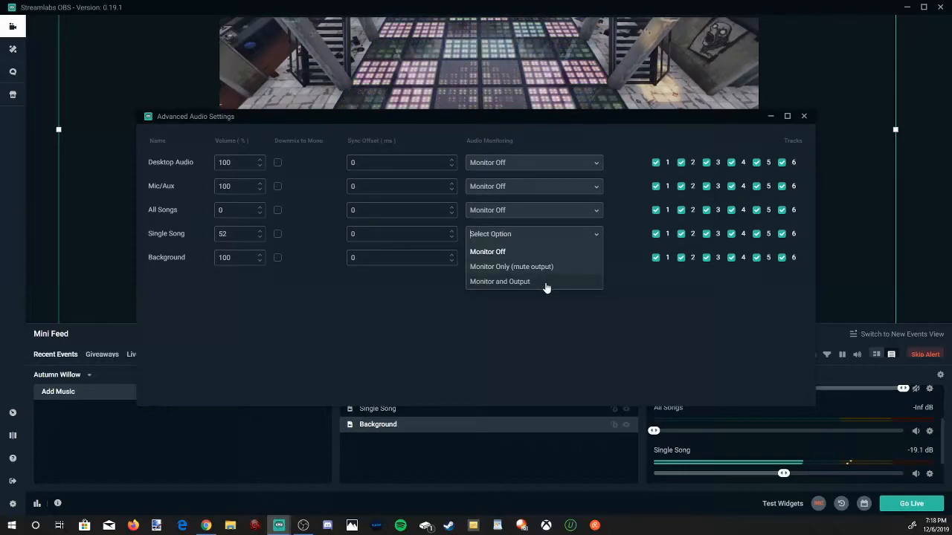
{"action": "left_click", "coordinate": [499, 282]}
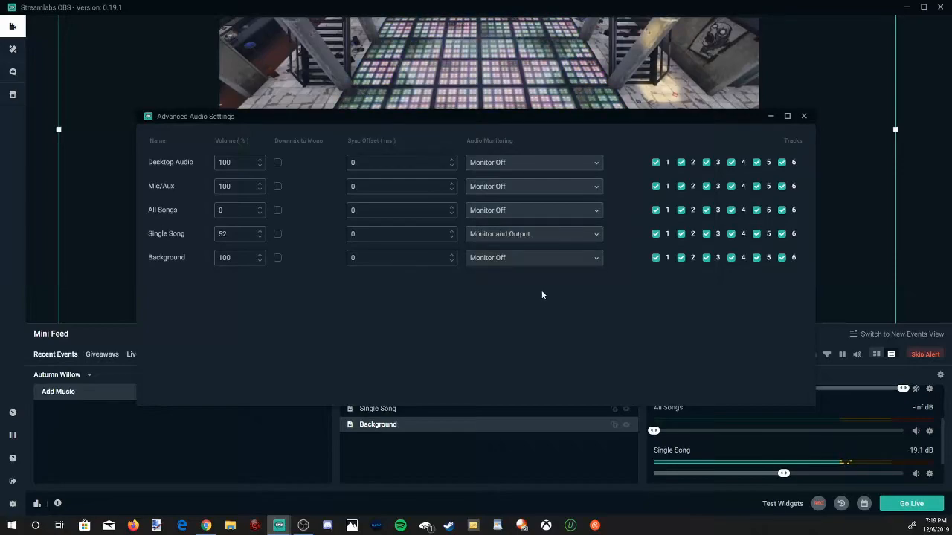
{"action": "mouse_move", "coordinate": [548, 242]}
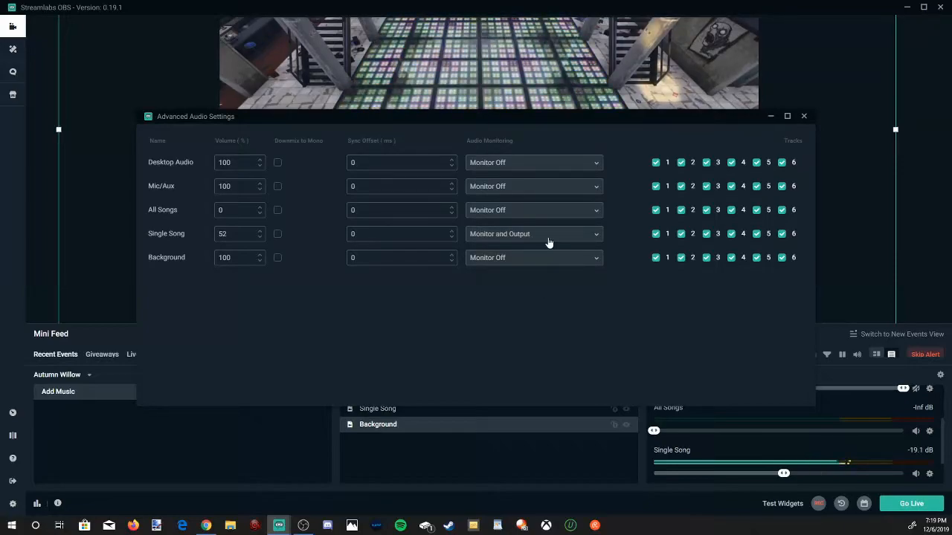
{"action": "left_click", "coordinate": [532, 234]}
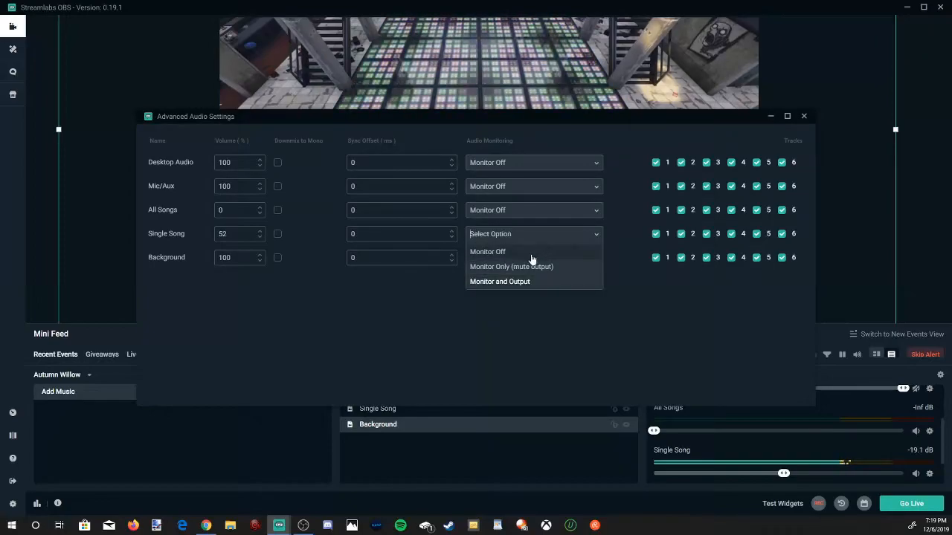
{"action": "left_click", "coordinate": [803, 116]}
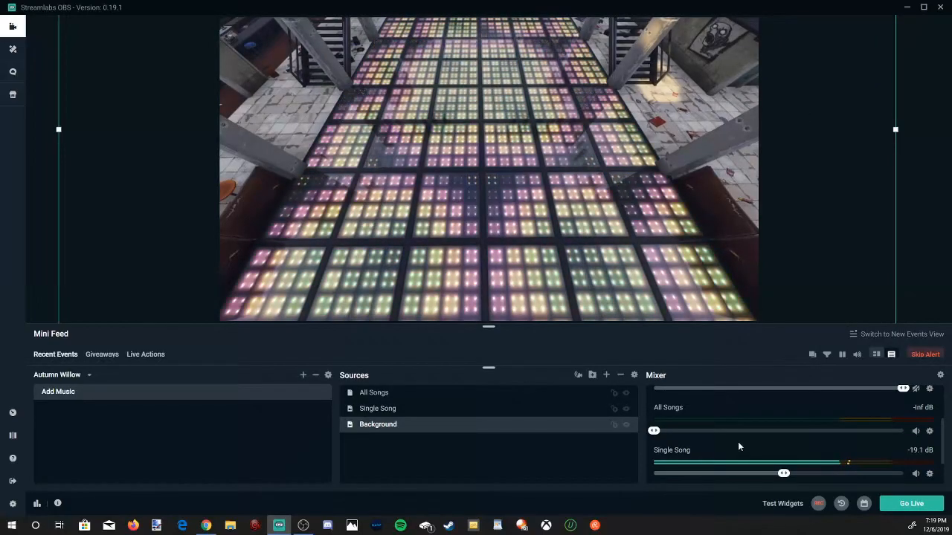
Lower the Single Song volume slider in the Mixer to roughly -30 dB or below.
{"action": "scroll", "scroll_direction": "down", "scroll_amount": 3}
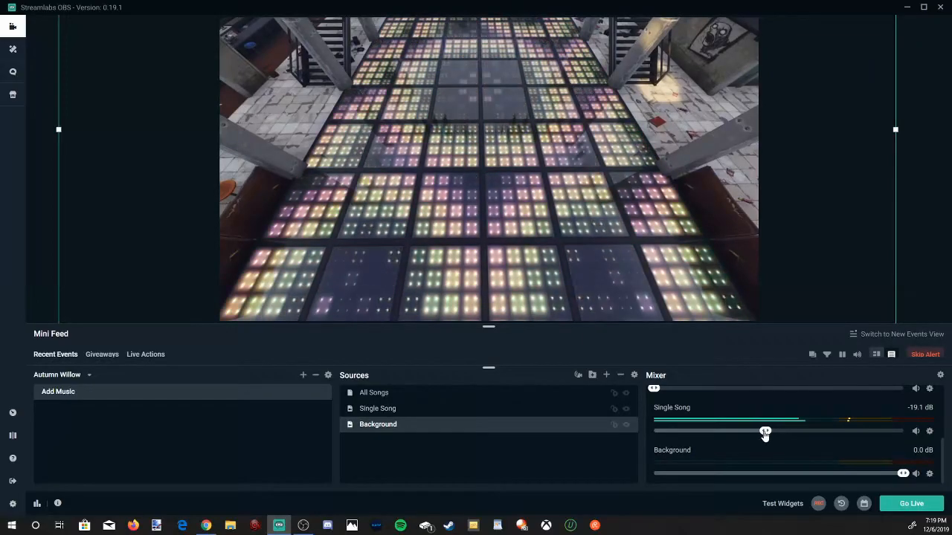
{"action": "left_click_drag", "start_coordinate": [764, 431], "coordinate": [799, 431]}
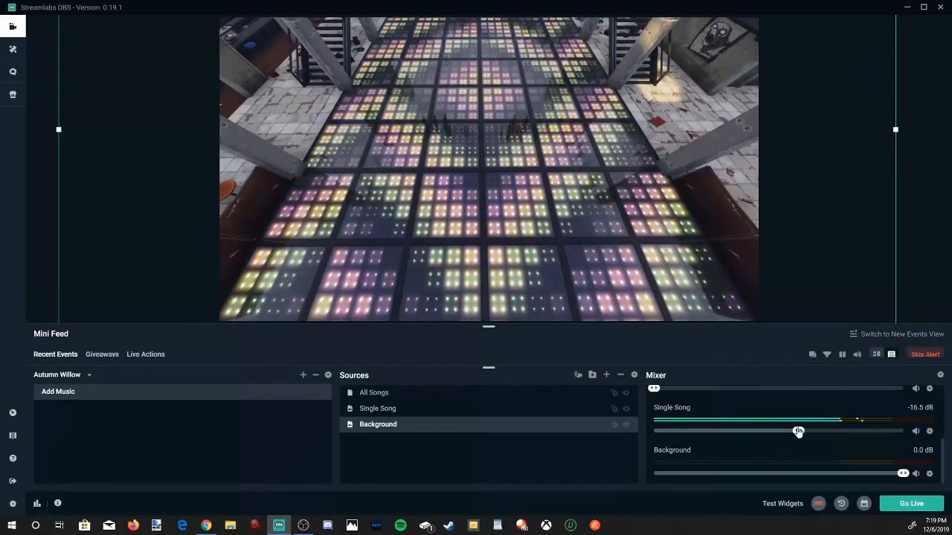
{"action": "left_click_drag", "start_coordinate": [796, 431], "coordinate": [735, 431]}
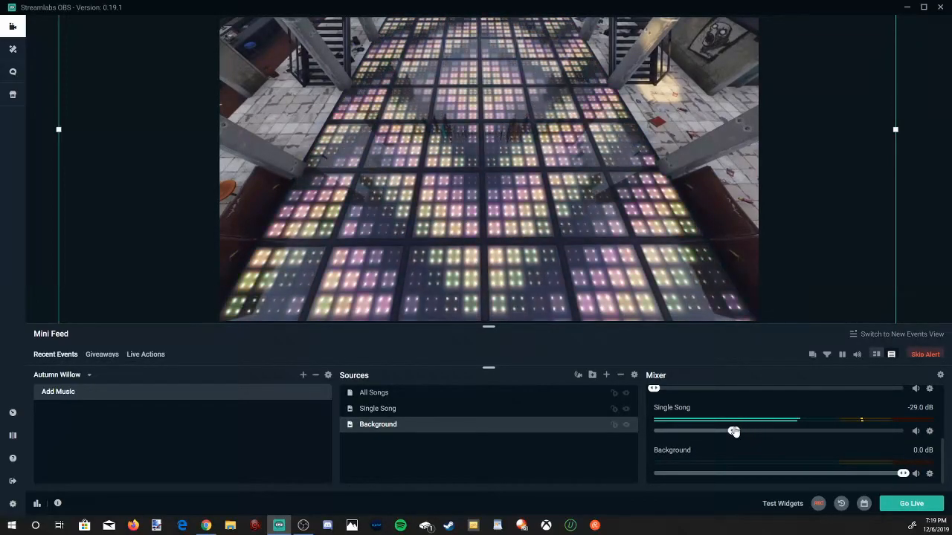
{"action": "left_click_drag", "start_coordinate": [735, 431], "coordinate": [723, 431]}
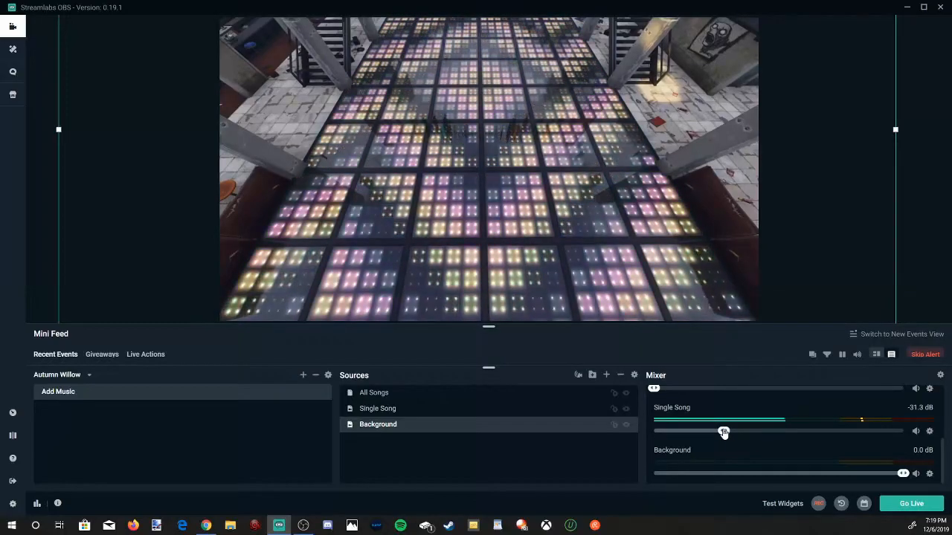
{"action": "left_click_drag", "start_coordinate": [723, 431], "coordinate": [690, 431]}
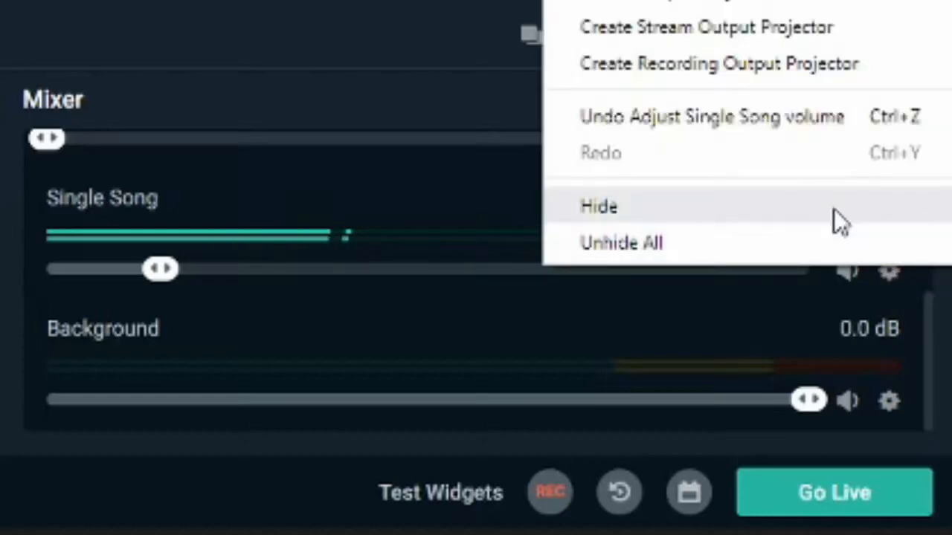
{"action": "left_click", "coordinate": [598, 205]}
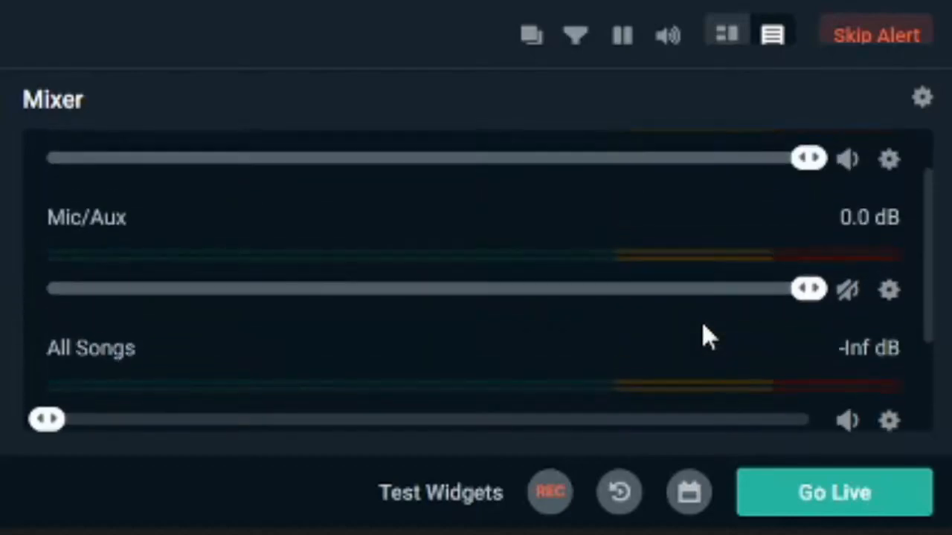
{"action": "scroll", "scroll_direction": "down", "scroll_amount": 3}
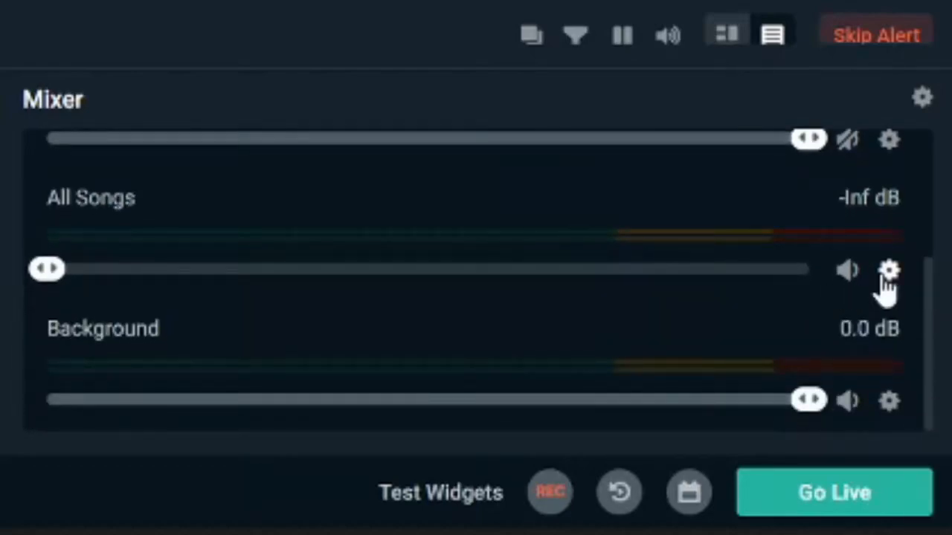
{"action": "mouse_move", "coordinate": [815, 235]}
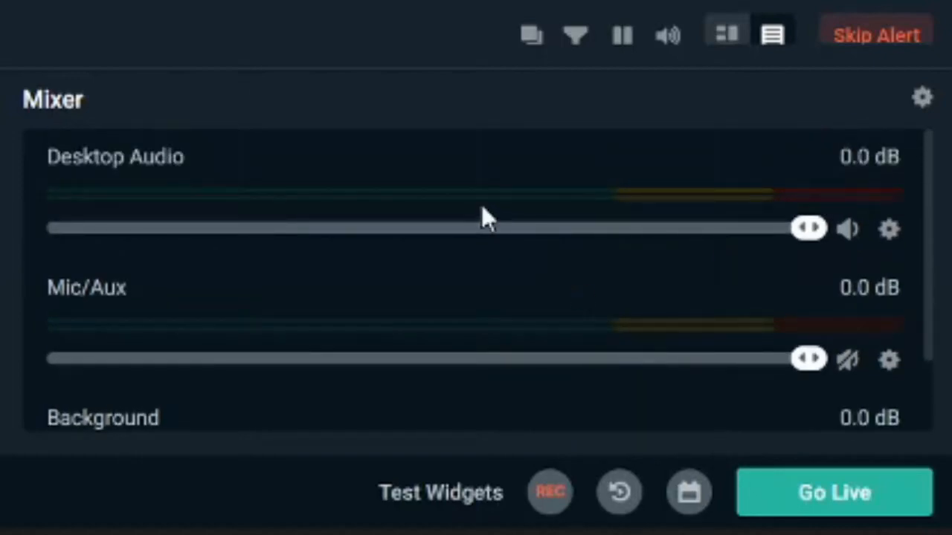
{"action": "scroll", "scroll_direction": "down", "scroll_amount": 3}
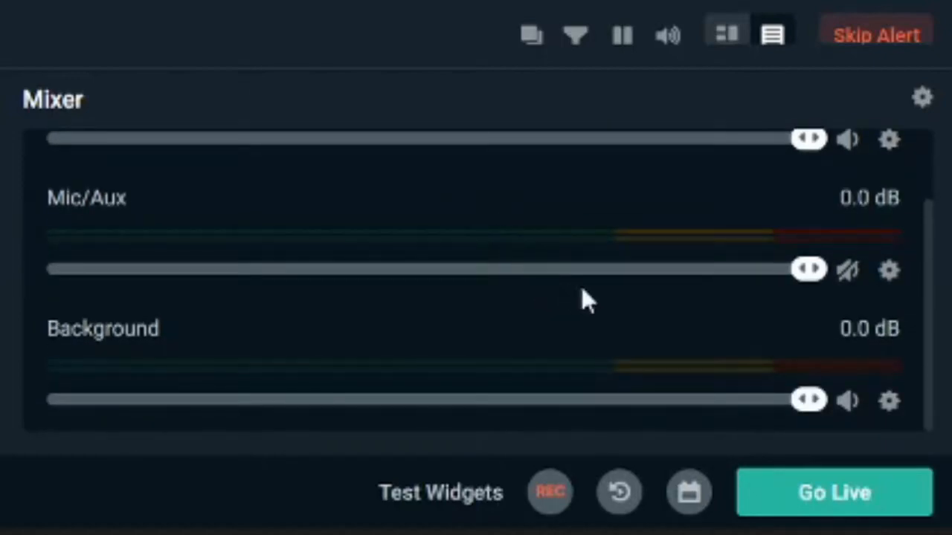
{"action": "mouse_move", "coordinate": [577, 329]}
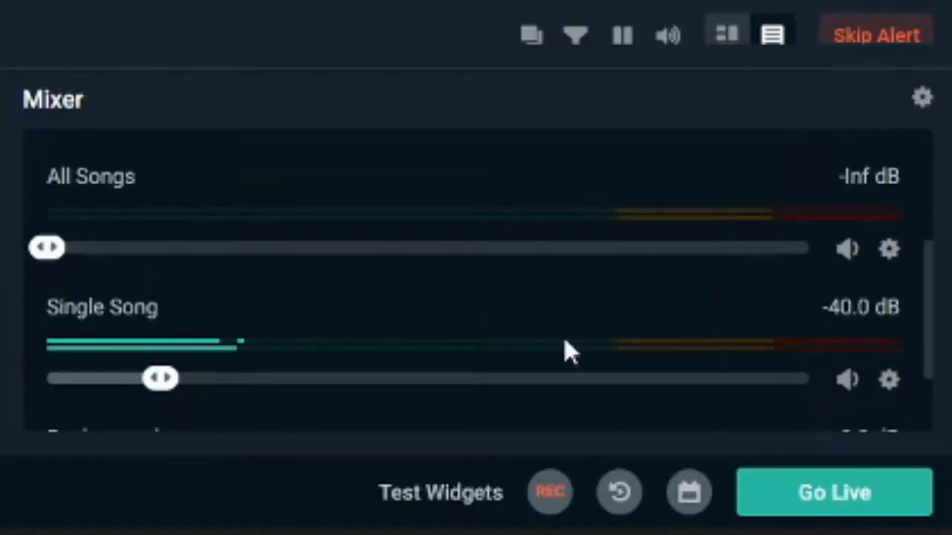
{"action": "scroll", "scroll_direction": "down", "scroll_amount": 3}
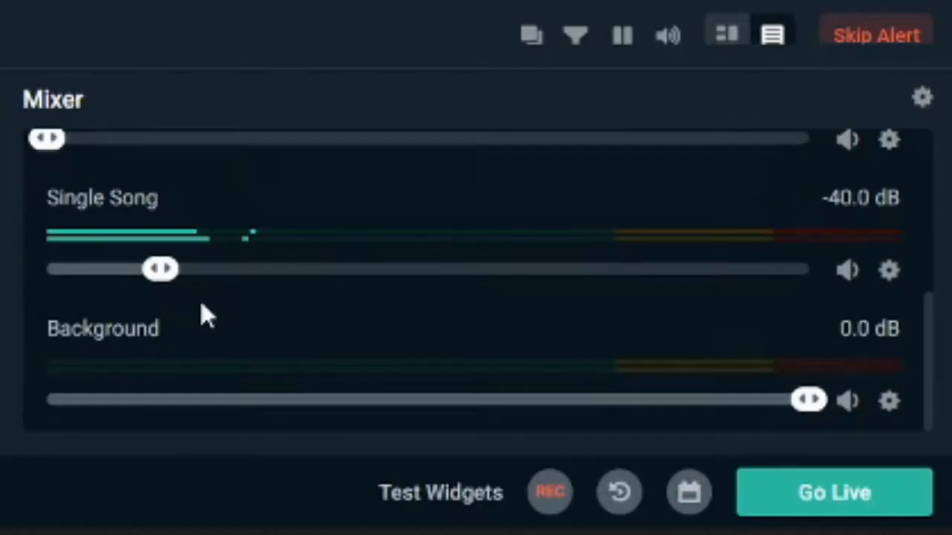